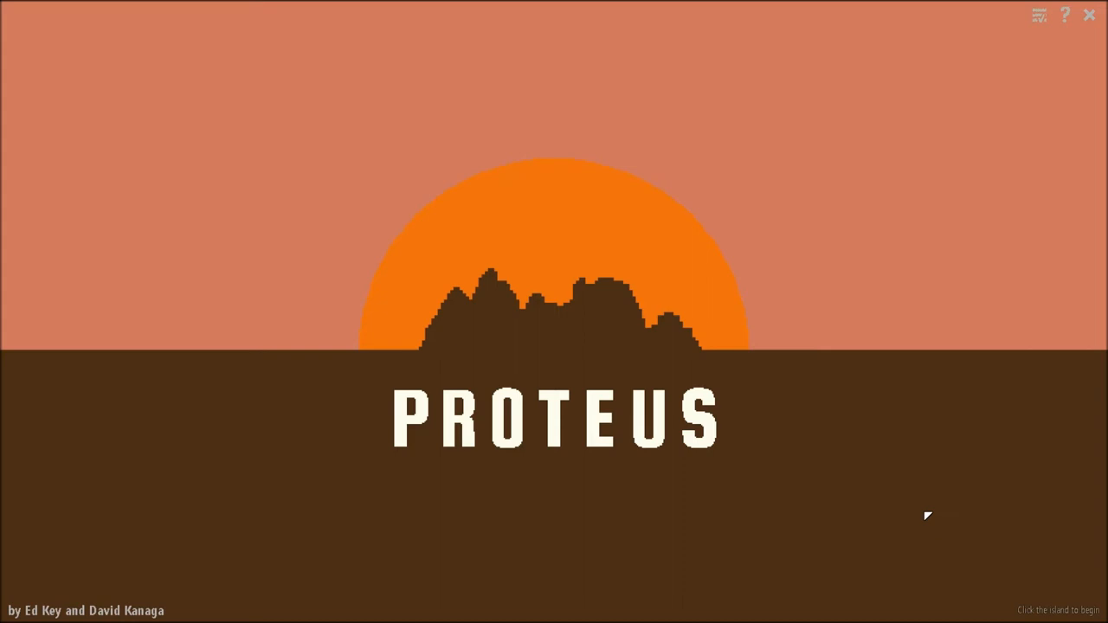
mouse_move(812, 532)
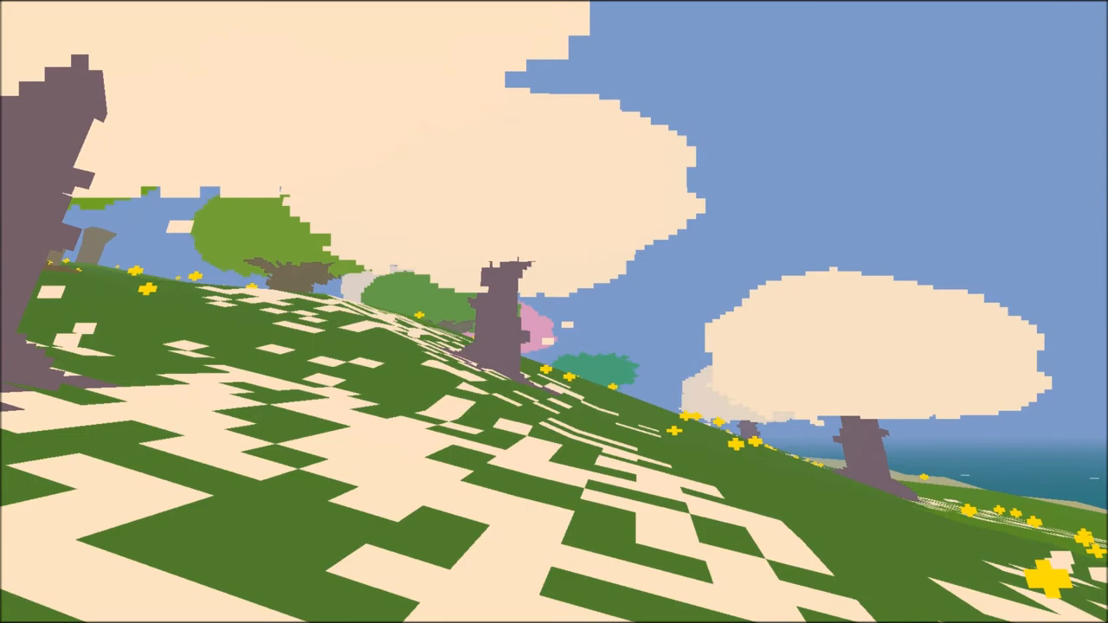
mouse_move(554, 312)
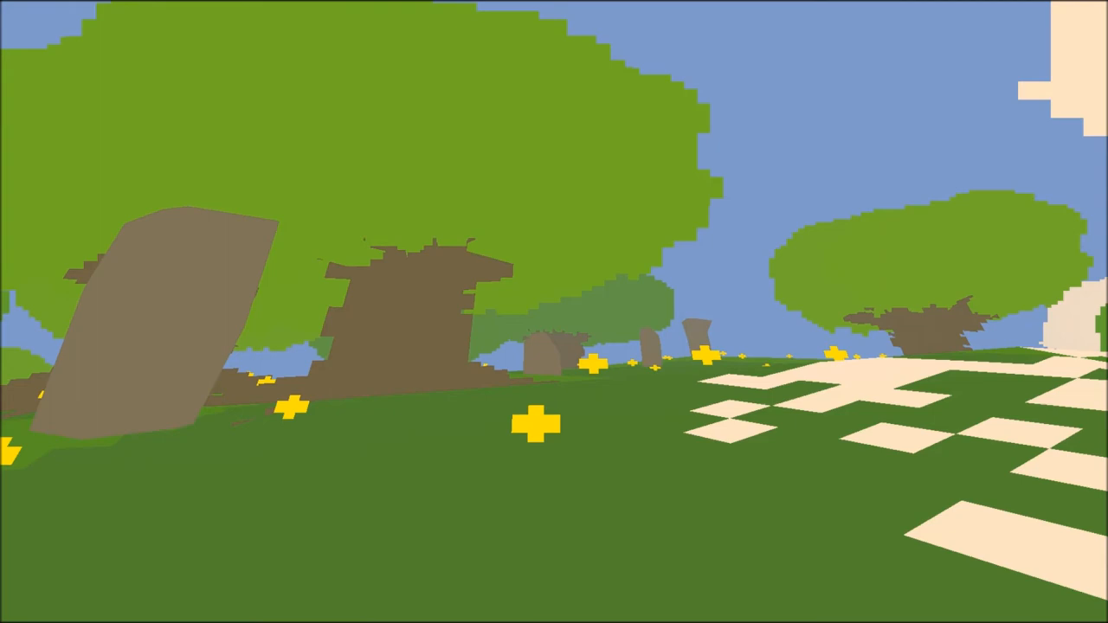
mouse_move(554, 311)
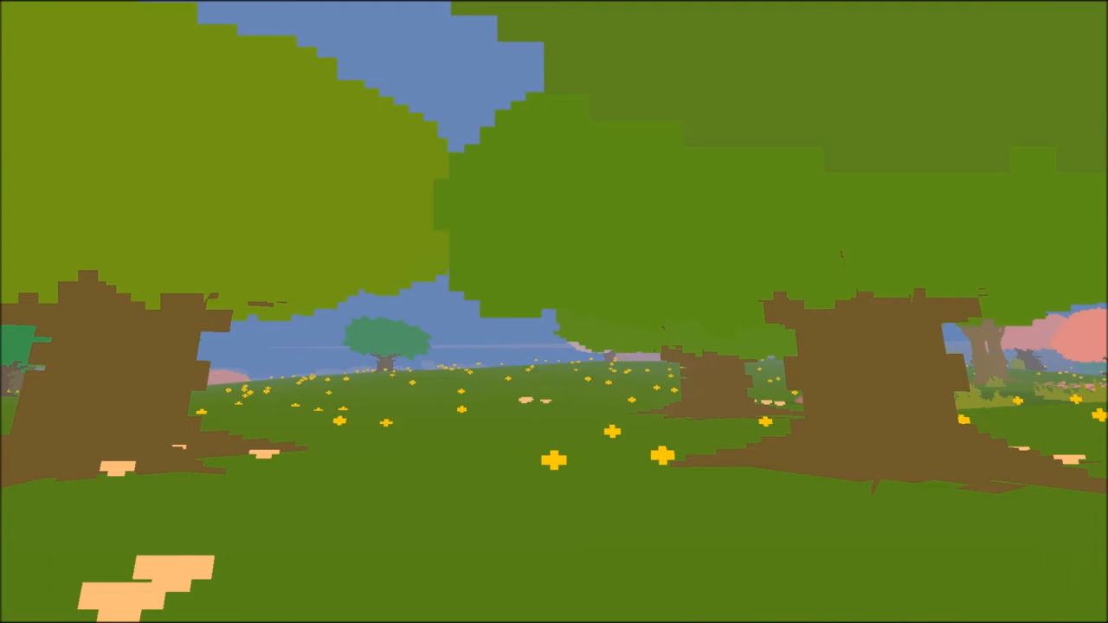
mouse_move(554, 312)
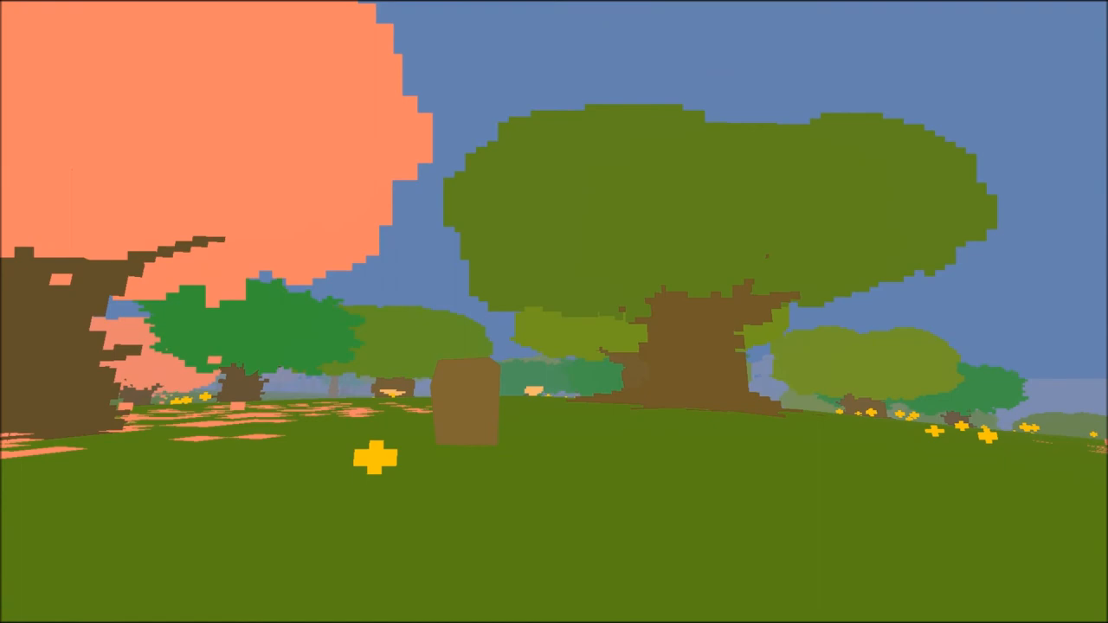
mouse_move(554, 312)
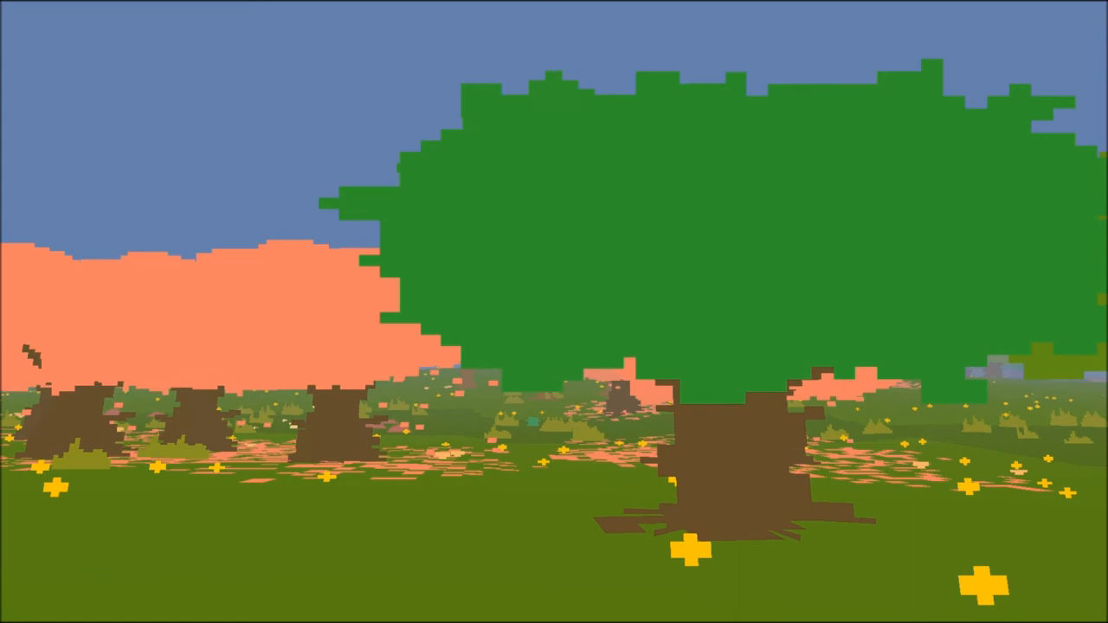